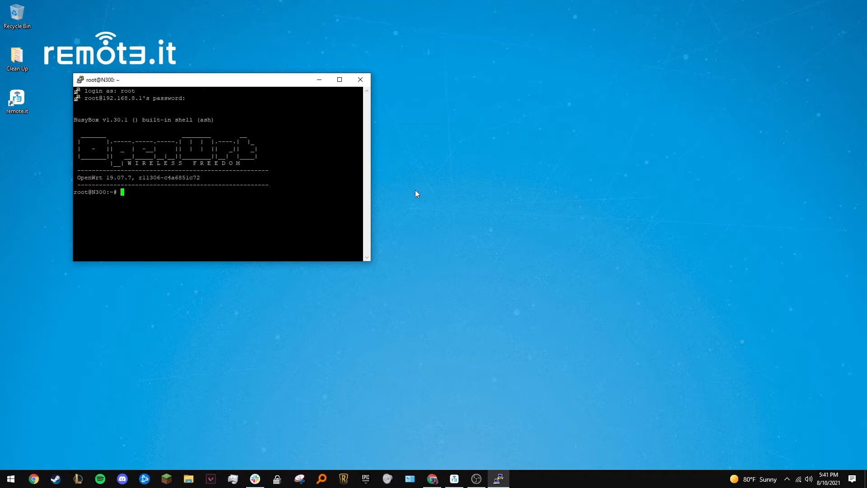
{"action": "mouse_move", "coordinate": [410, 194]}
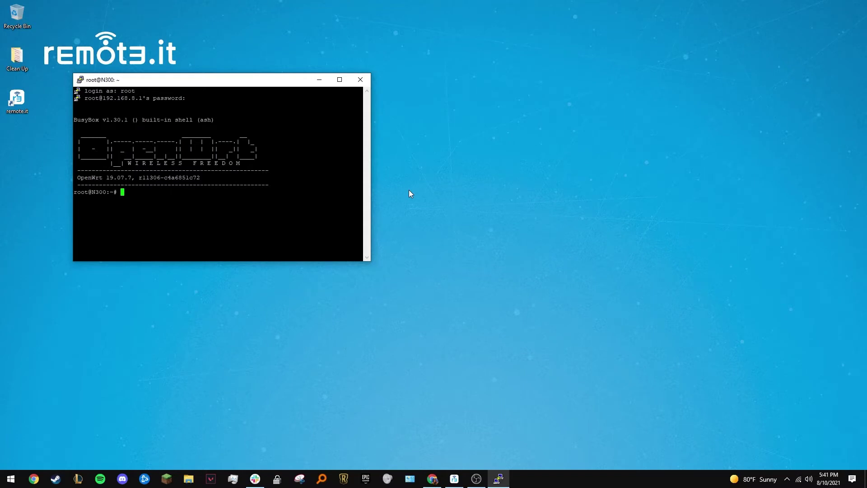
Step: Download the remote.it v4.13.5 .ipk from downloads.remote.it onto the router with wget
{"action": "type", "text": "wget"}
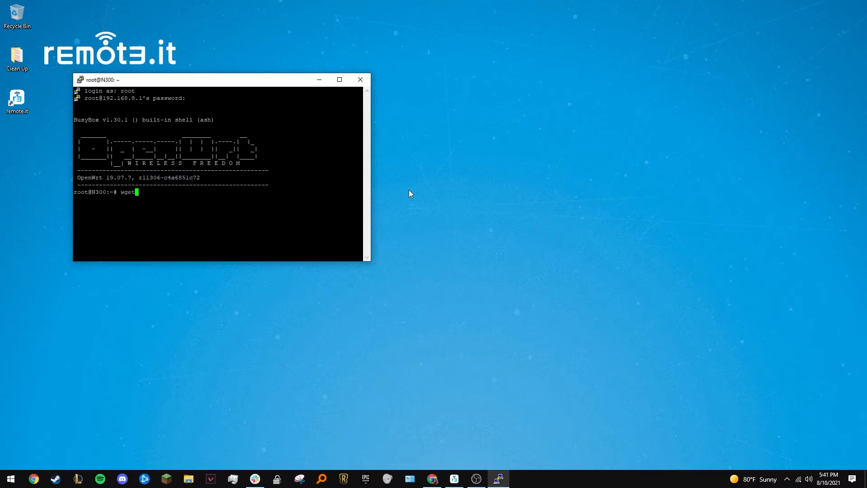
{"action": "type", "text": "https"}
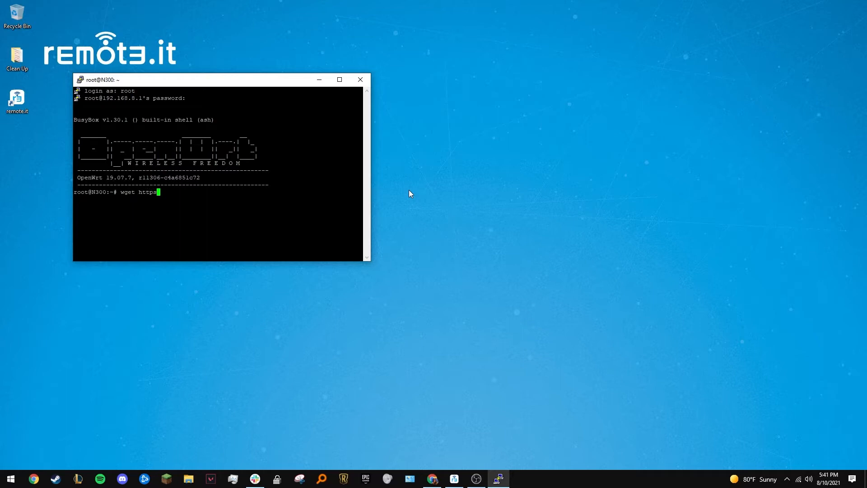
{"action": "type", "text": "://downloads.remote.it/remoteit/v4.13.5/remoteit_4.13.5.ipk"}
{"action": "type", "text": "opkg update"}
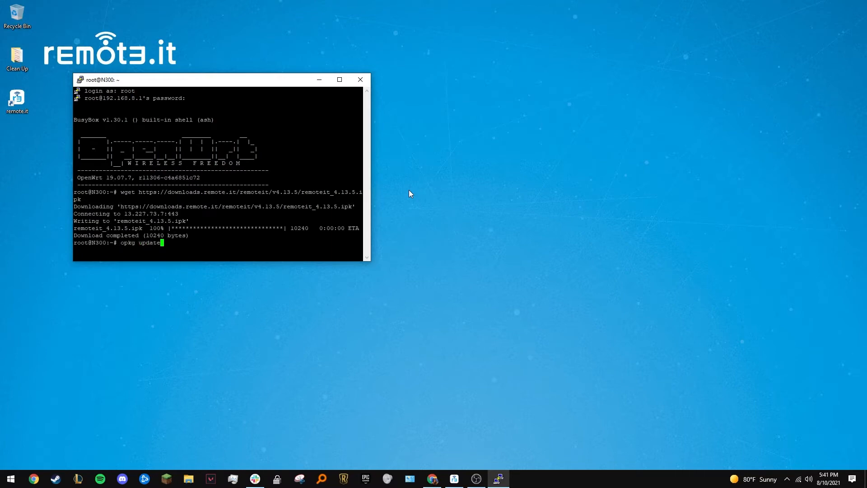
Step: Run opkg update, install remoteit_4.13.5.ipk, and copy the printed registration code
{"action": "key", "text": "Return"}
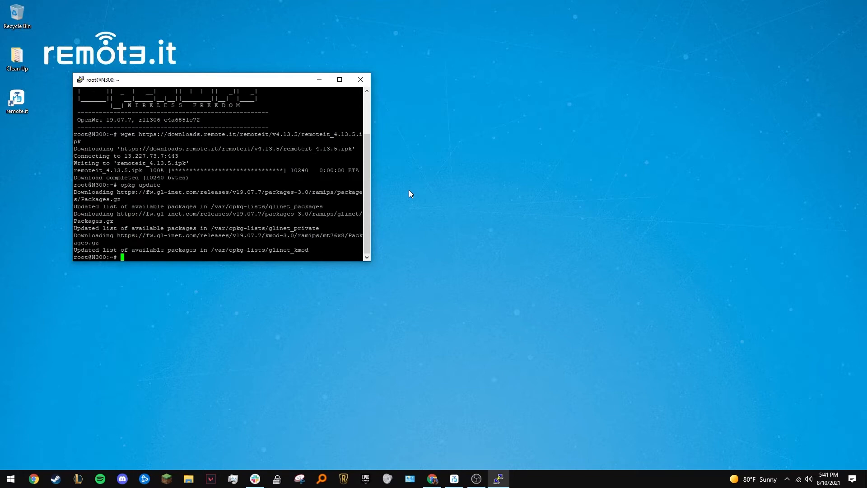
{"action": "type", "text": "opkg install"}
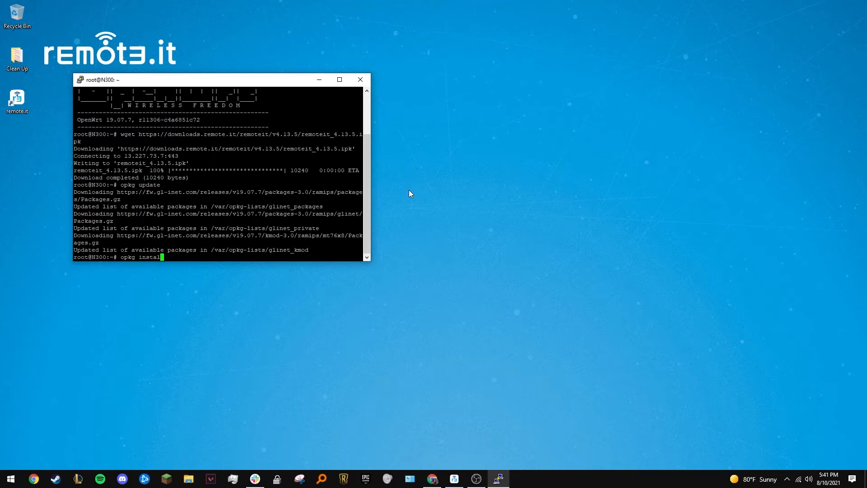
{"action": "type", "text": "remoteit_4.13.5.ipk"}
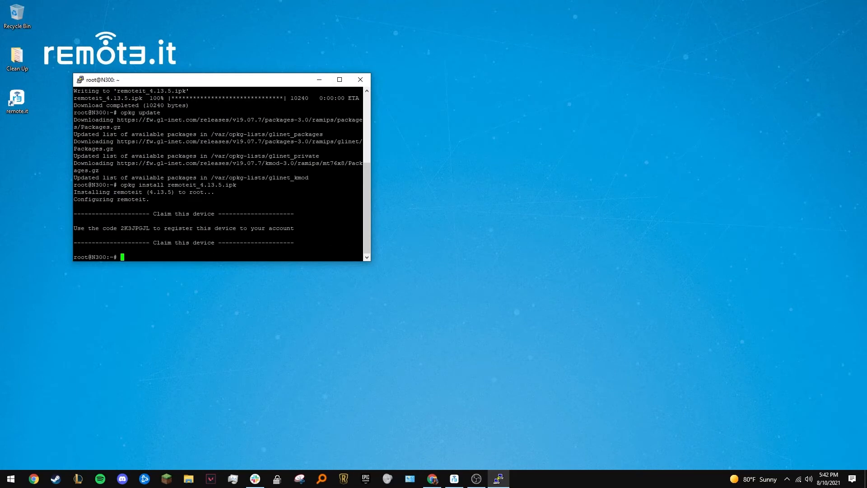
{"action": "double_click", "coordinate": [135, 228]}
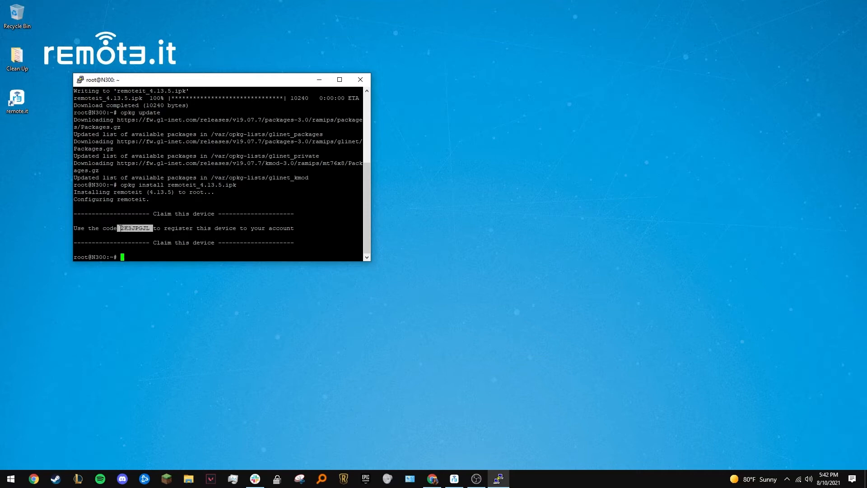
{"action": "key", "text": "ctrl+c"}
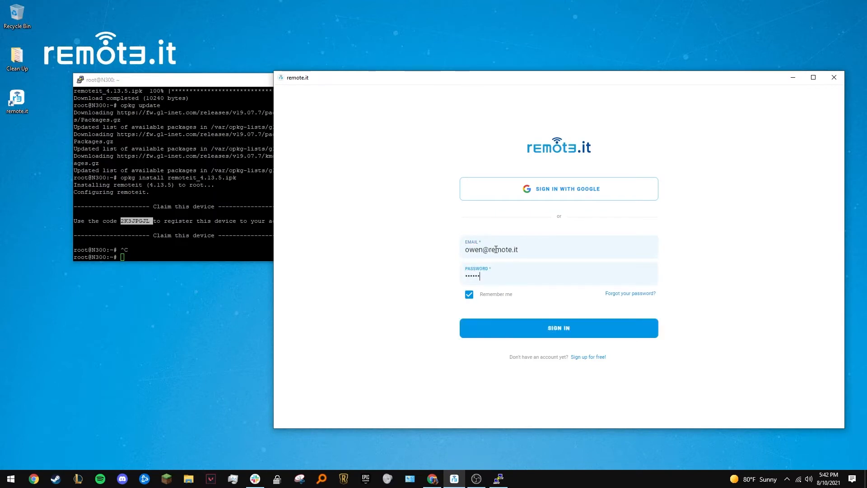
Step: Sign in, register the router with the pasted code, and open the N300 device
{"action": "left_click", "coordinate": [559, 327]}
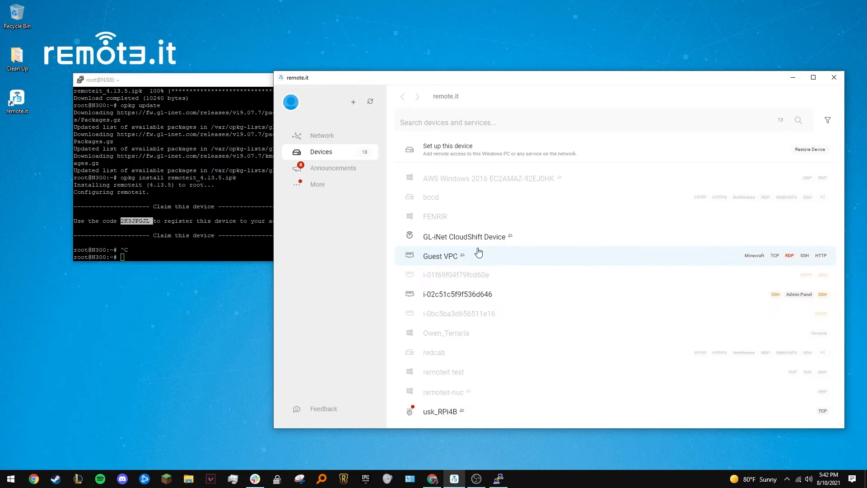
{"action": "mouse_move", "coordinate": [353, 101]}
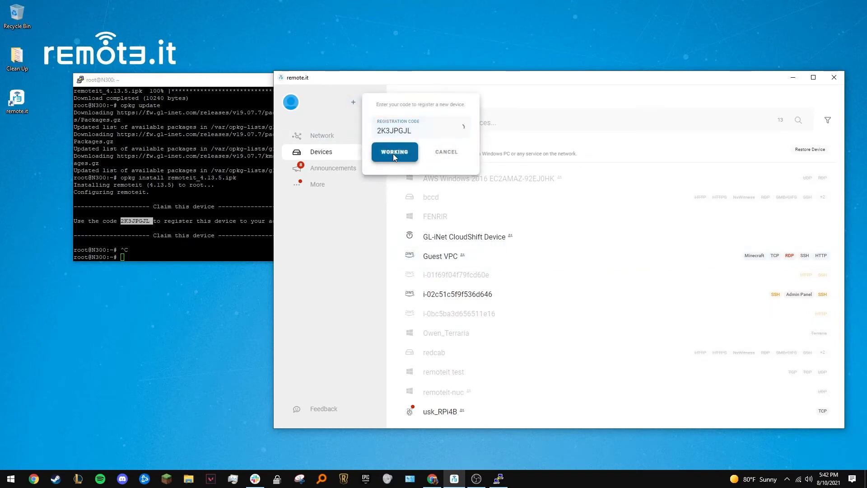
{"action": "left_click", "coordinate": [394, 152]}
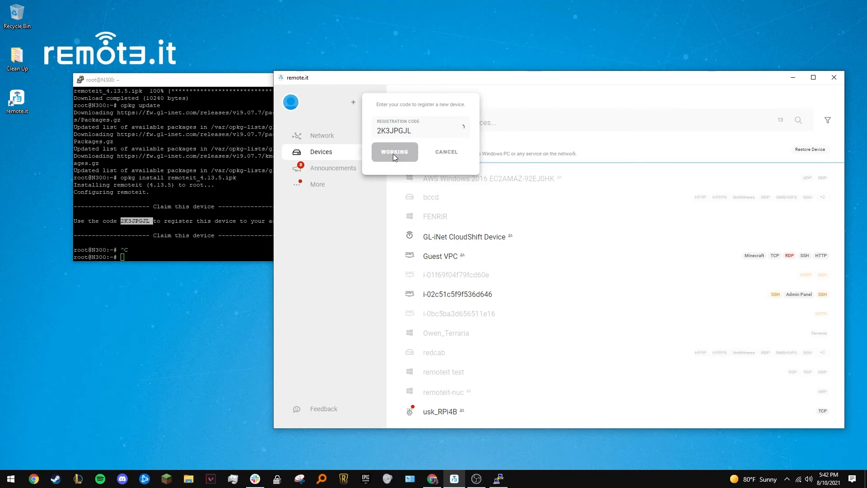
{"action": "left_click", "coordinate": [394, 153]}
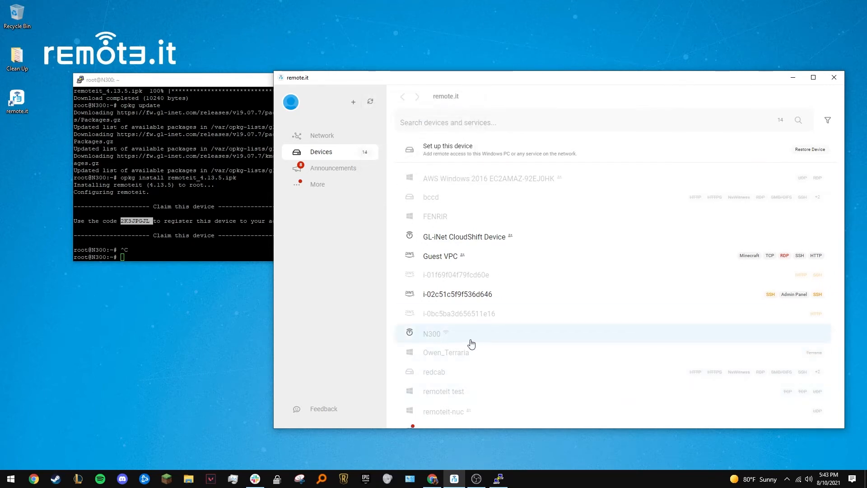
{"action": "left_click", "coordinate": [432, 333]}
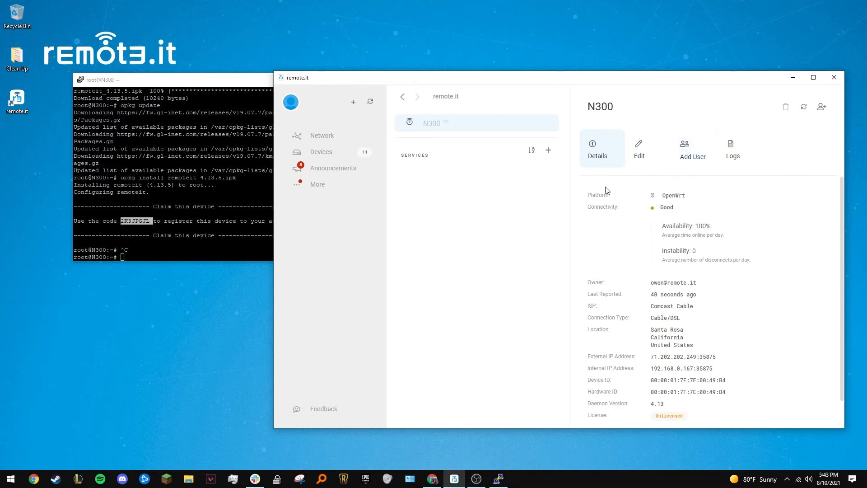
{"action": "mouse_move", "coordinate": [548, 150]}
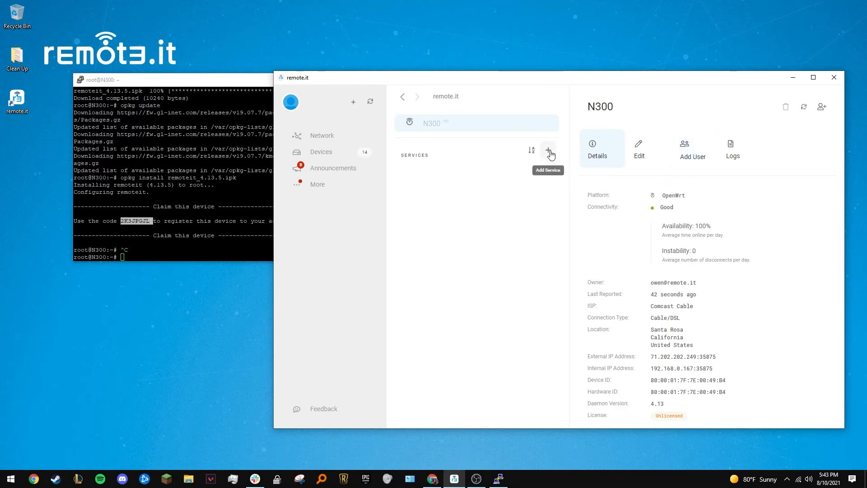
Step: Add an SSH service, Secure shell terminal on port 22, and open its details
{"action": "left_click", "coordinate": [548, 150]}
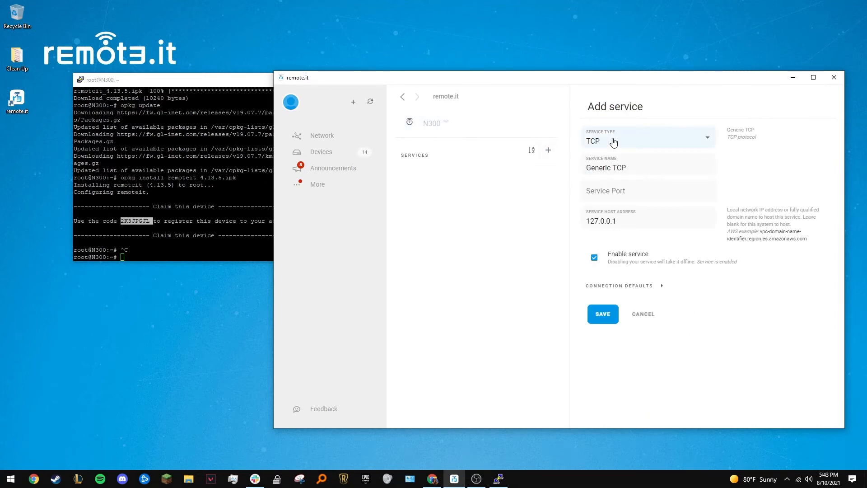
{"action": "left_click", "coordinate": [647, 141]}
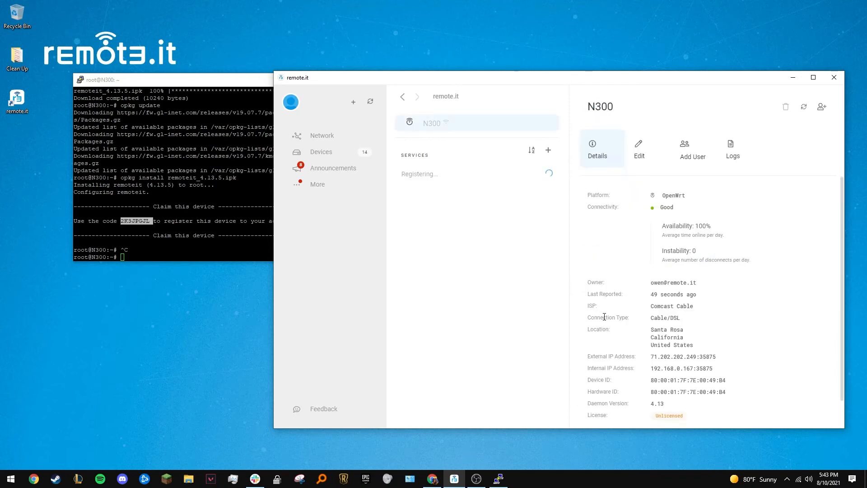
{"action": "mouse_move", "coordinate": [509, 301]}
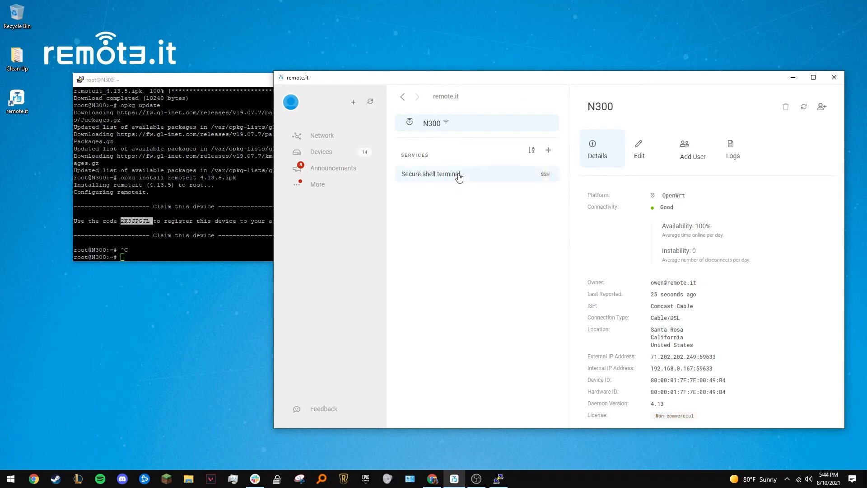
{"action": "left_click", "coordinate": [430, 174]}
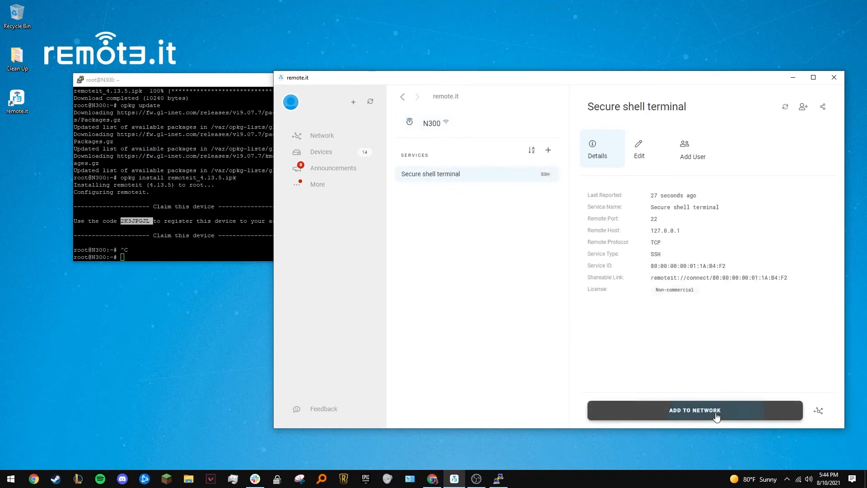
Step: Add Secure shell terminal to the network and launch a PuTTY SSH session to the router
{"action": "left_click", "coordinate": [694, 410]}
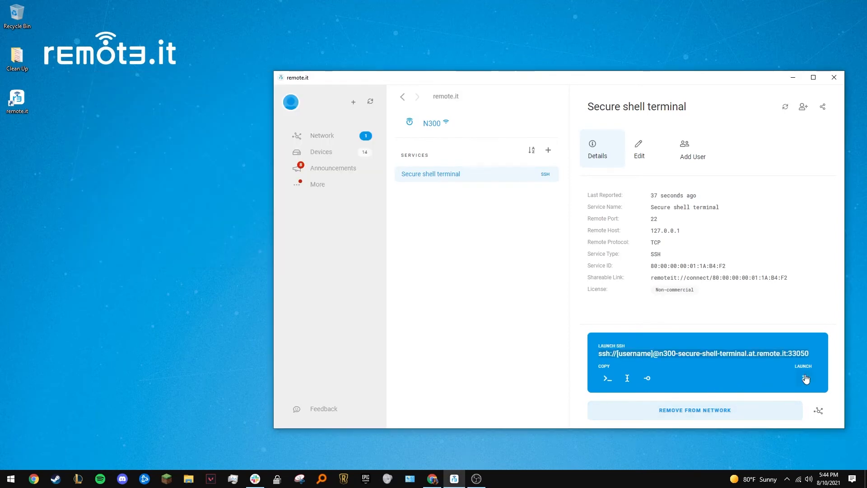
{"action": "left_click", "coordinate": [804, 379]}
{"action": "type", "text": "exit"}
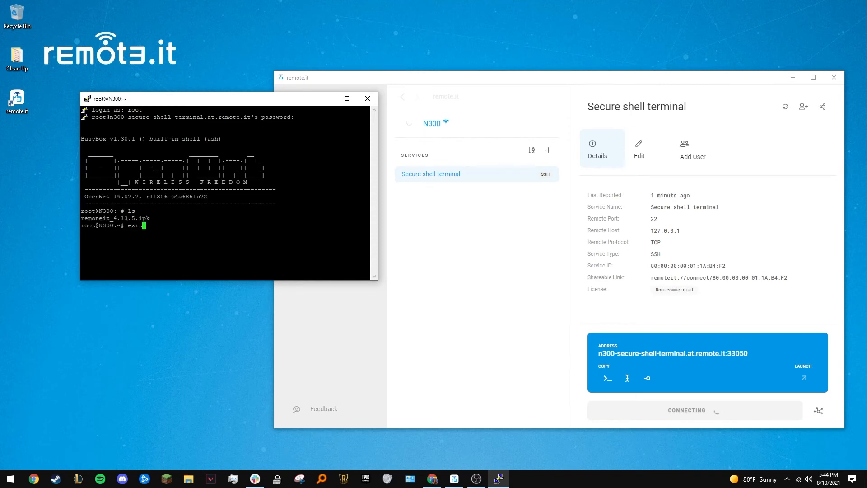
{"action": "left_click", "coordinate": [367, 98]}
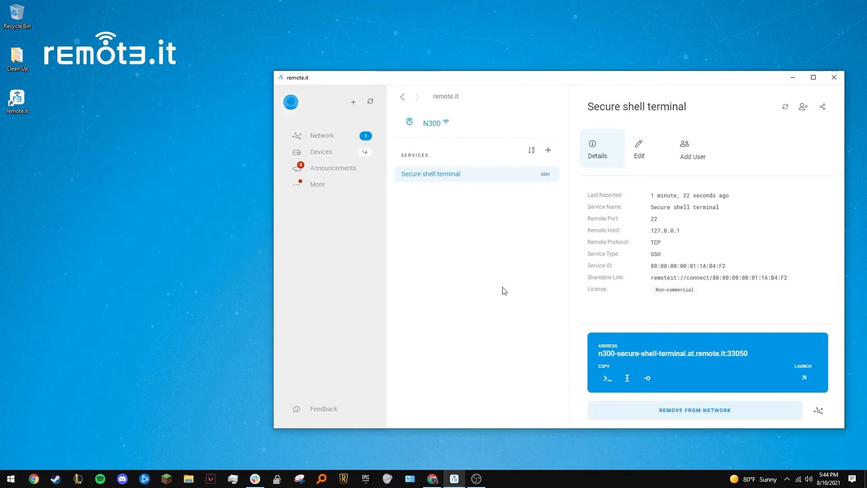
{"action": "mouse_move", "coordinate": [548, 150]}
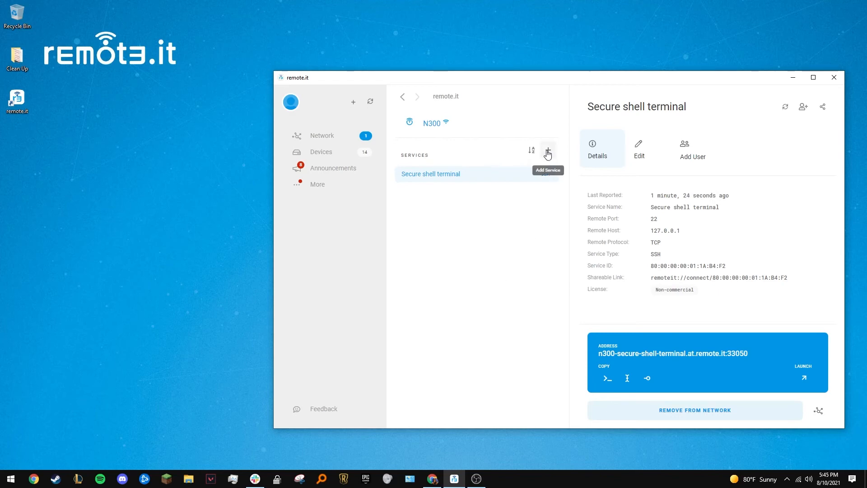
Step: Add and connect the HTTP Web protocol service, then launch the GL.iNet admin page
{"action": "left_click", "coordinate": [548, 150]}
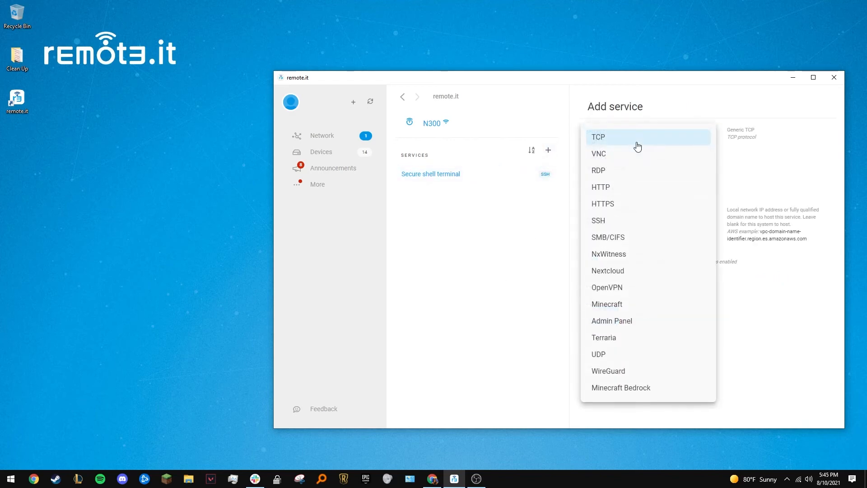
{"action": "left_click", "coordinate": [600, 187]}
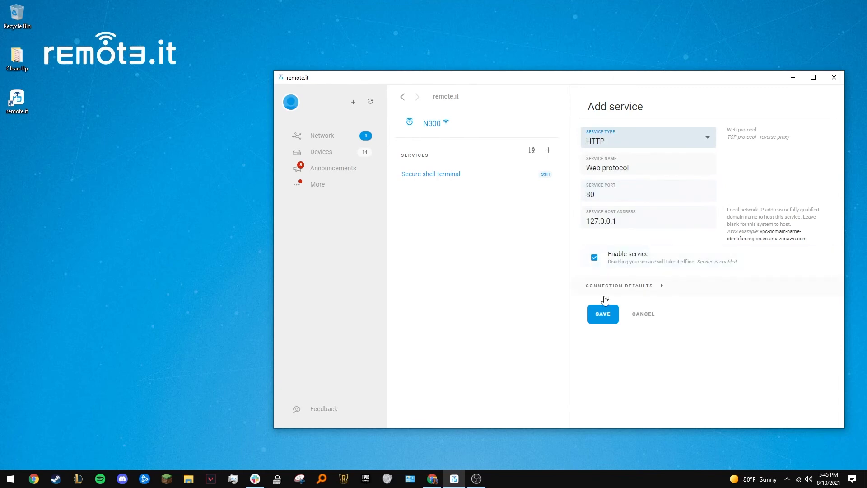
{"action": "left_click", "coordinate": [602, 313]}
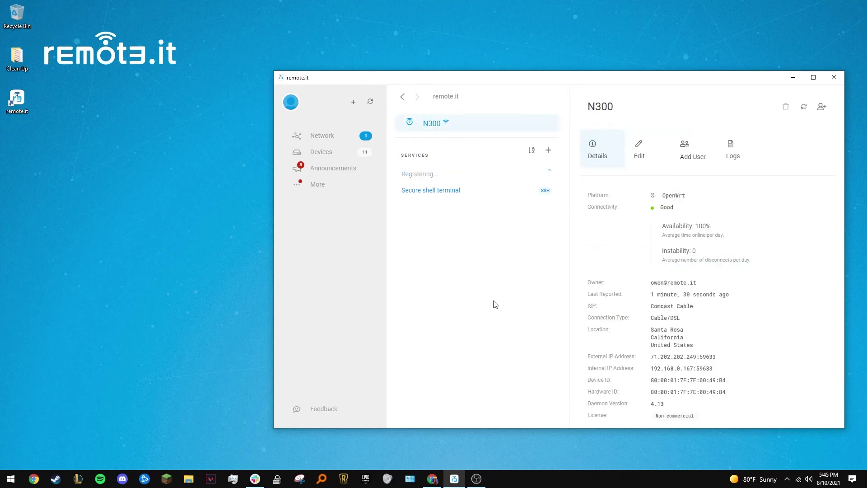
{"action": "left_click", "coordinate": [430, 190]}
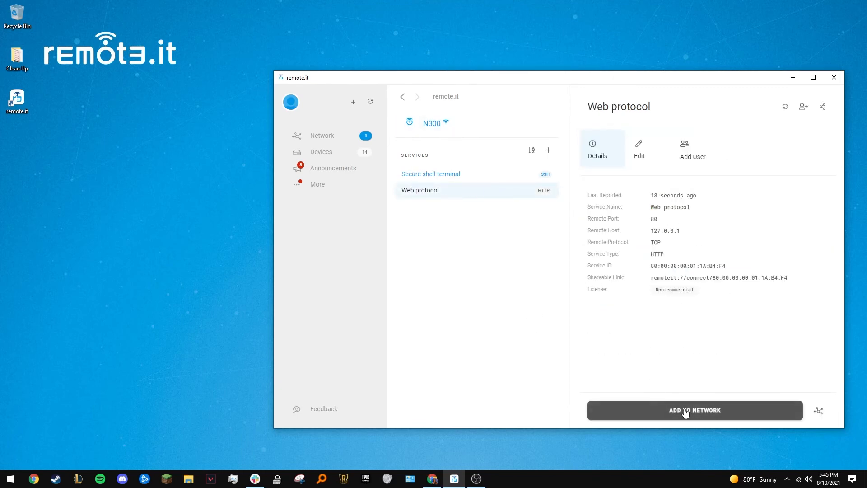
{"action": "left_click", "coordinate": [695, 410]}
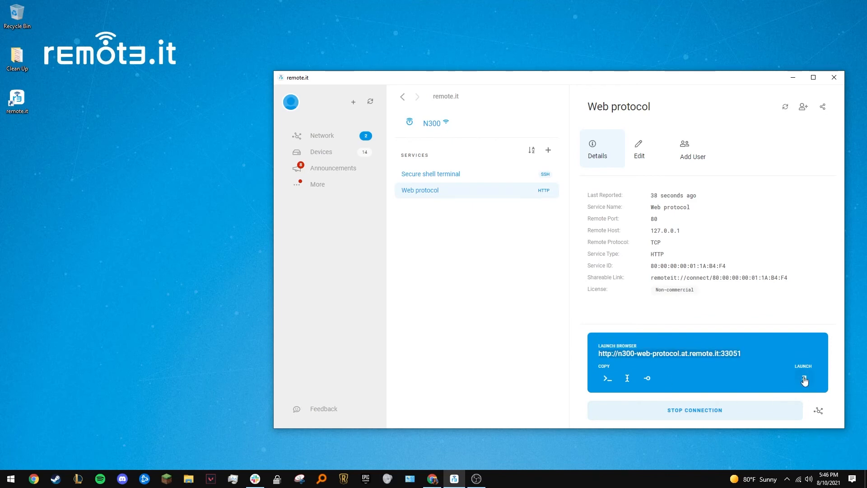
{"action": "left_click", "coordinate": [803, 380]}
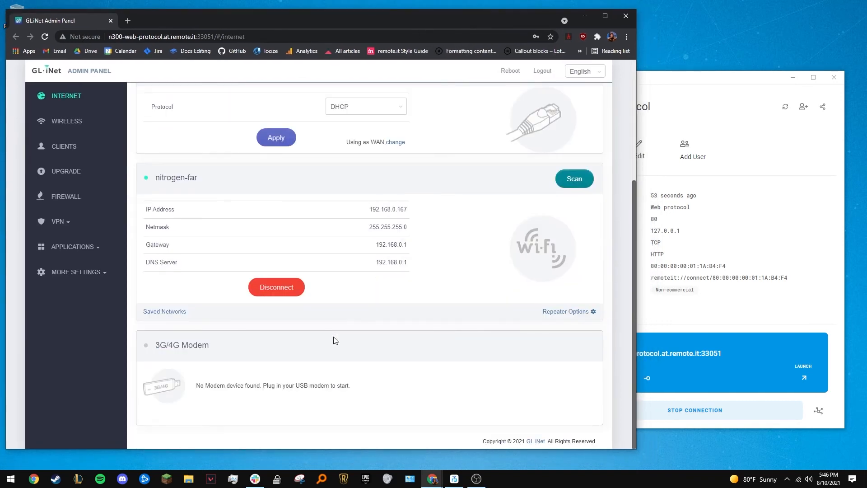
Step: Scroll to the top of the Internet page showing repeater nitrogen-far and one client
{"action": "scroll", "scroll_direction": "up", "scroll_amount": 3}
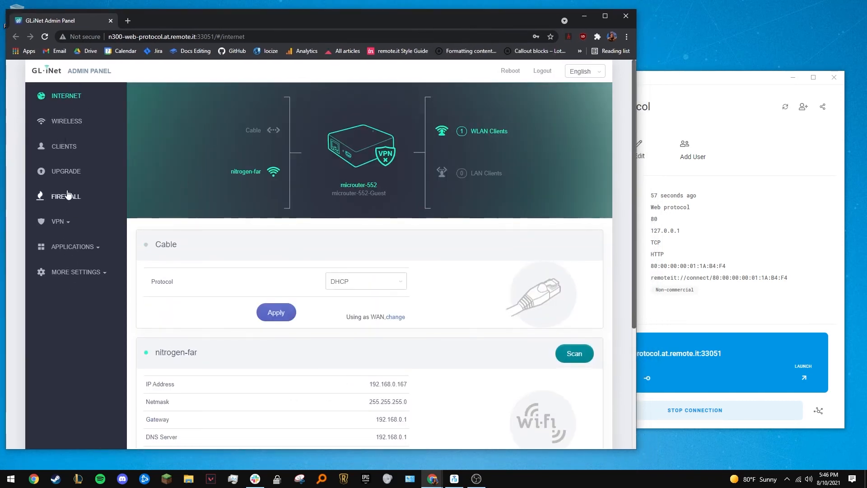